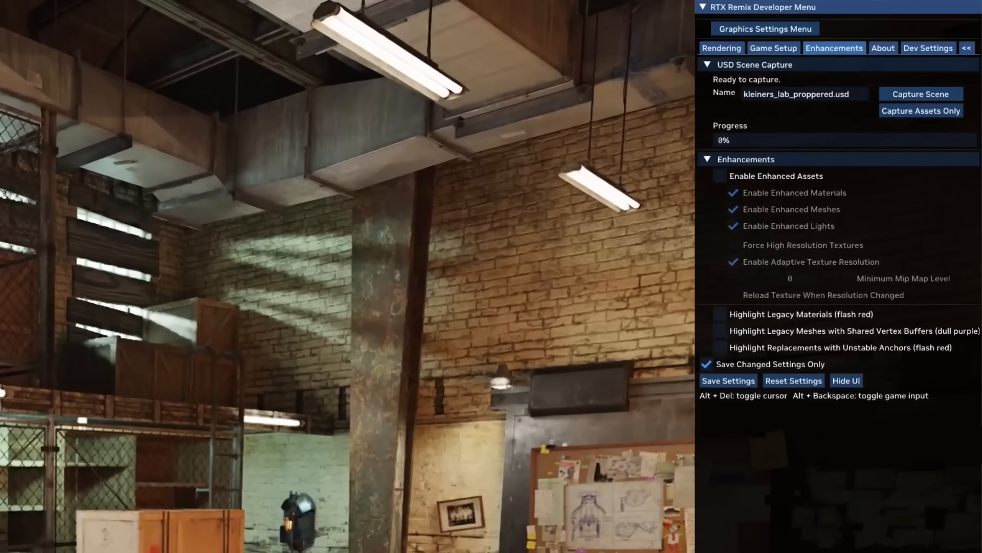
- Capture the in-game lab scene to a USD capture file via Capture Scene
{"action": "left_click", "coordinate": [921, 94]}
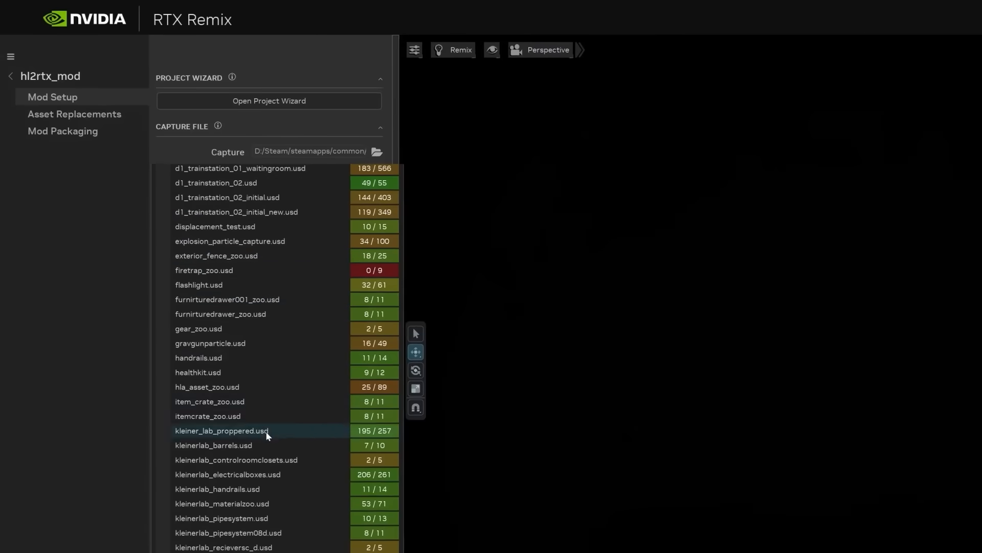
- Load kleiner_lab_proppered.usd and create its game workspace so the candlelit room appears
{"action": "left_click", "coordinate": [74, 114]}
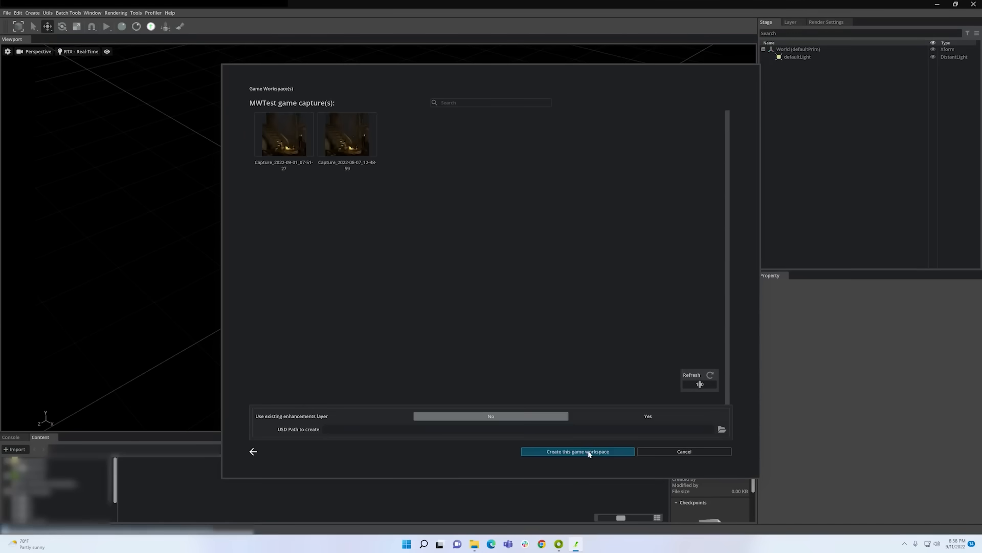
{"action": "left_click", "coordinate": [577, 451]}
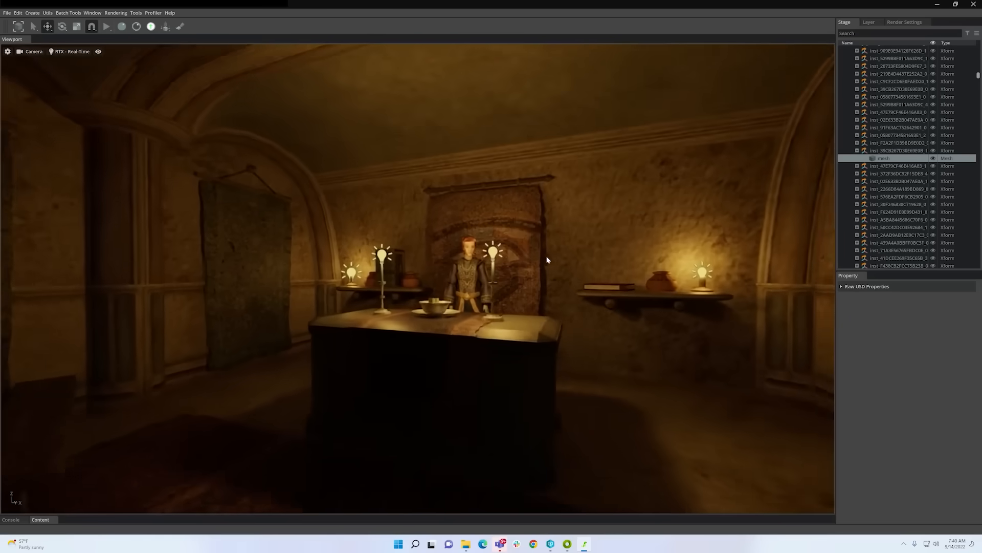